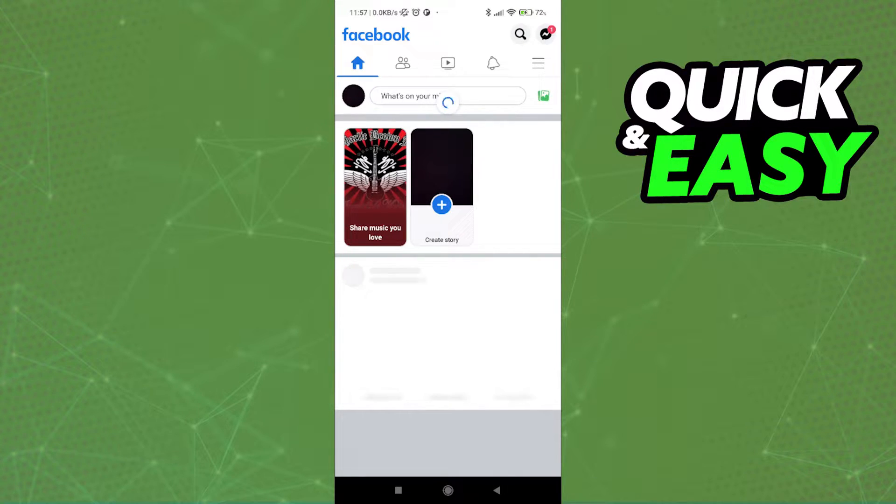
# Open the Facebook menu and go to the Saved page
pyautogui.click(537, 63)
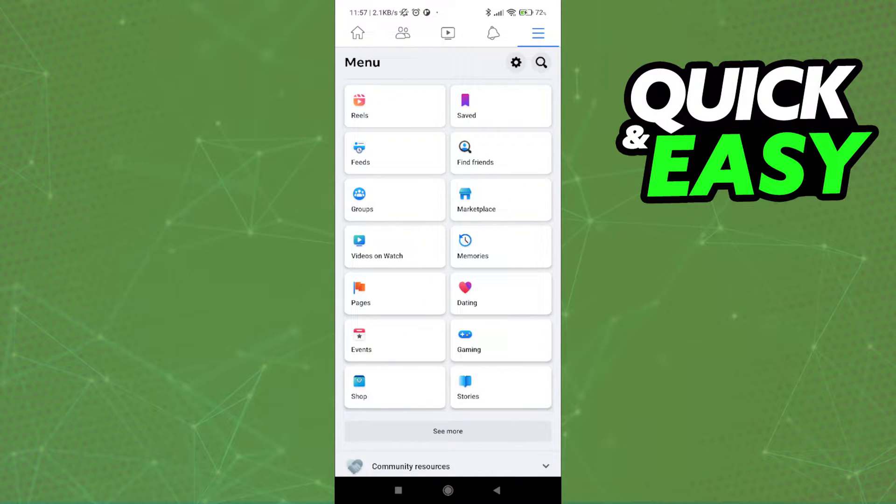
pyautogui.click(466, 106)
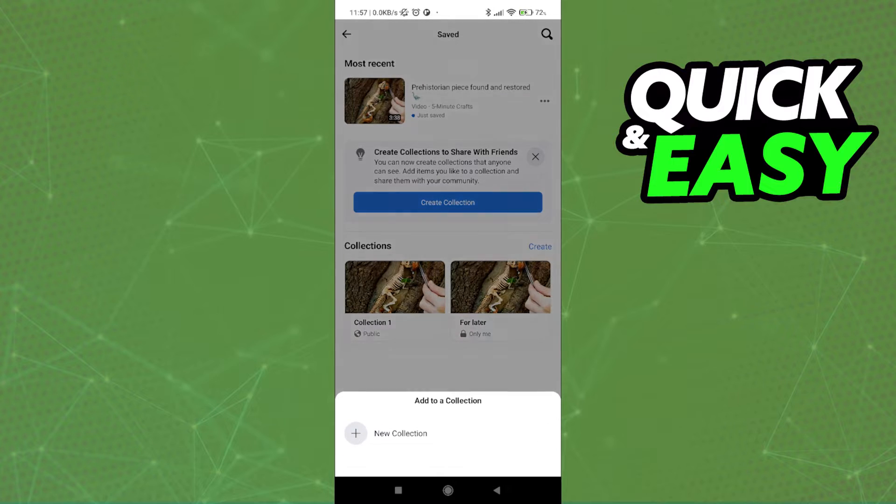
# Open the Collection 1 card, return to Saved, reopen it and show its options
pyautogui.click(400, 434)
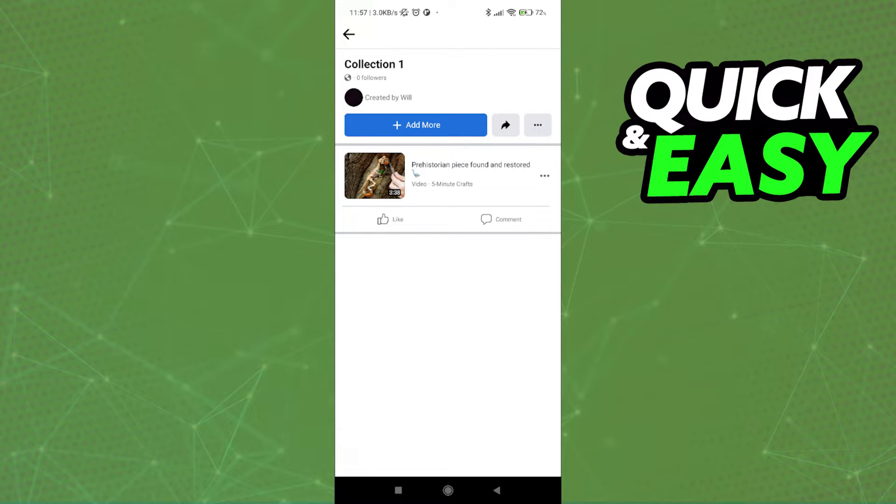
pyautogui.click(349, 34)
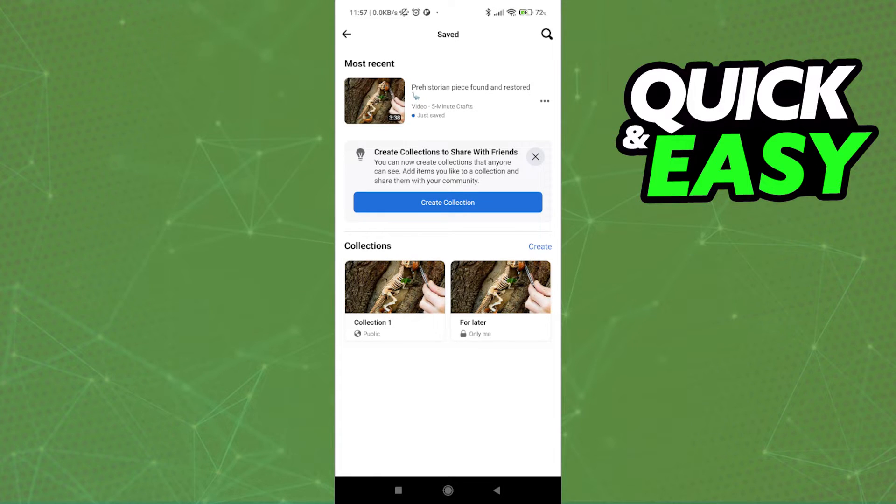
pyautogui.click(395, 287)
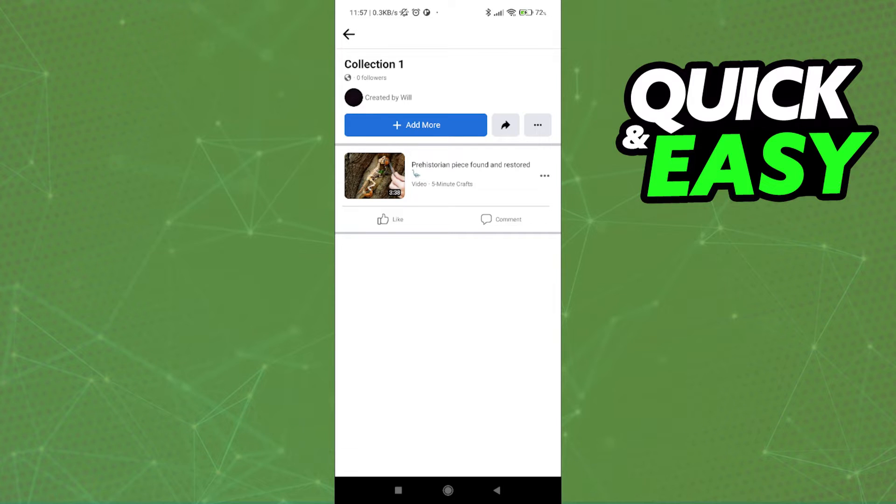
pyautogui.click(536, 125)
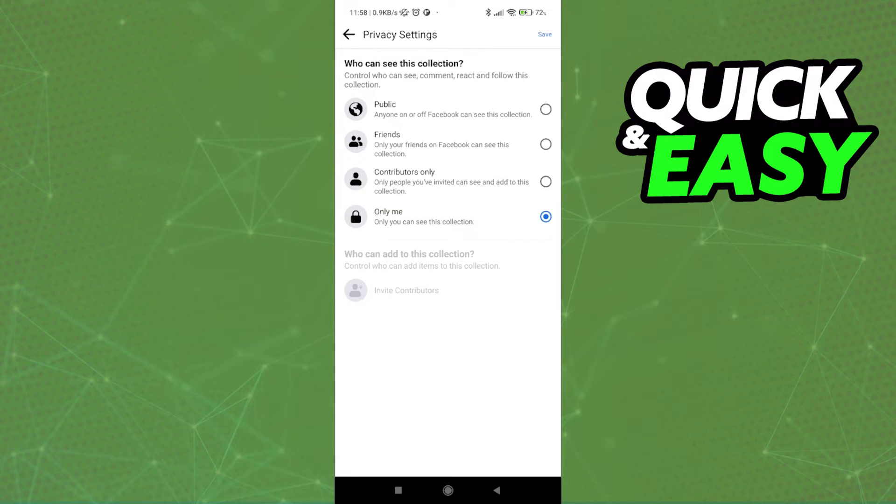
# Save Only me as Collection 1's audience and confirm the change
pyautogui.click(545, 216)
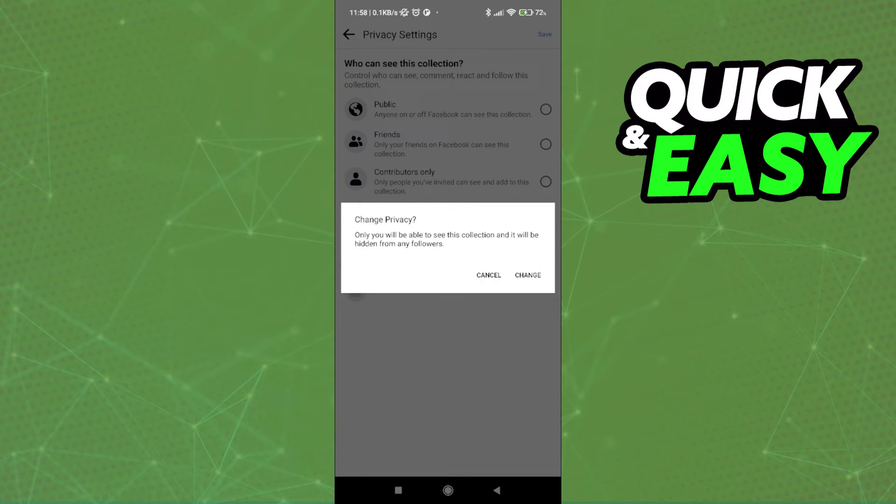
pyautogui.click(526, 275)
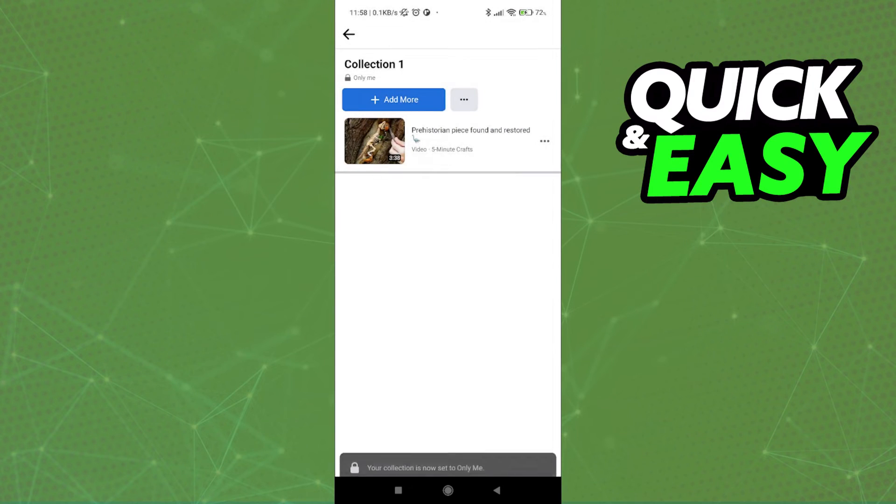
# Return to Saved, reopen Collection 1 and bring up Manage Collection
pyautogui.click(349, 34)
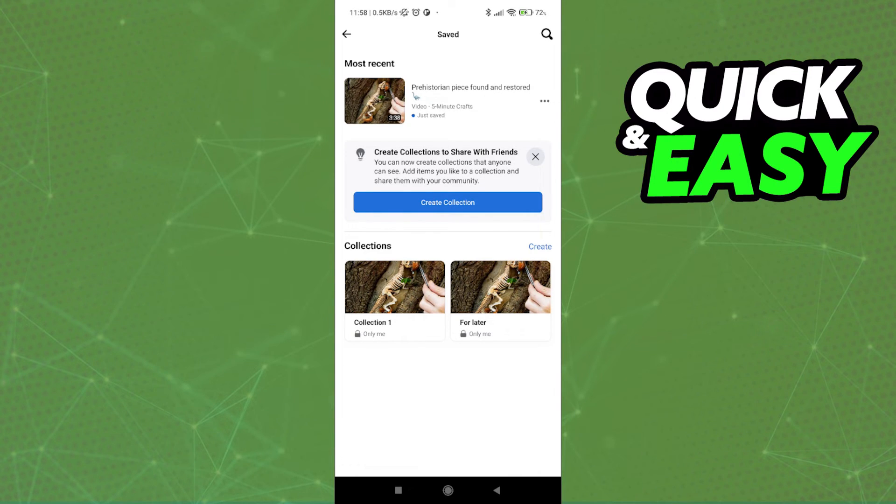
pyautogui.click(395, 286)
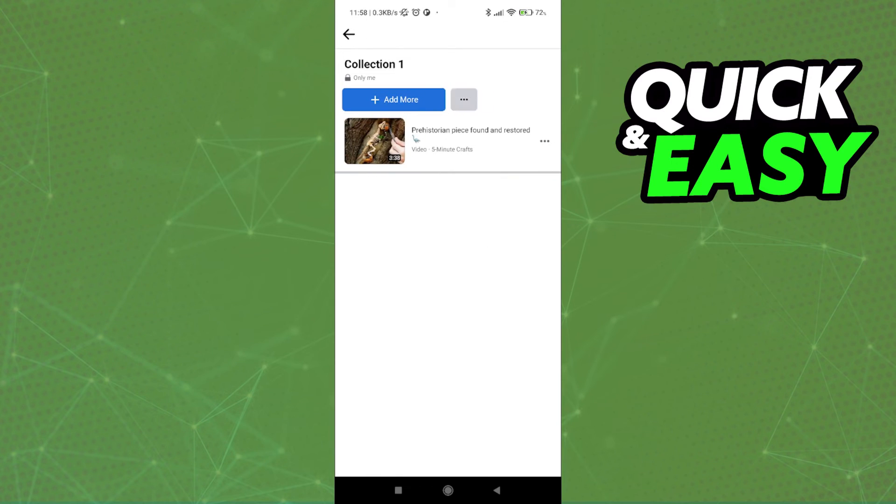
pyautogui.click(463, 99)
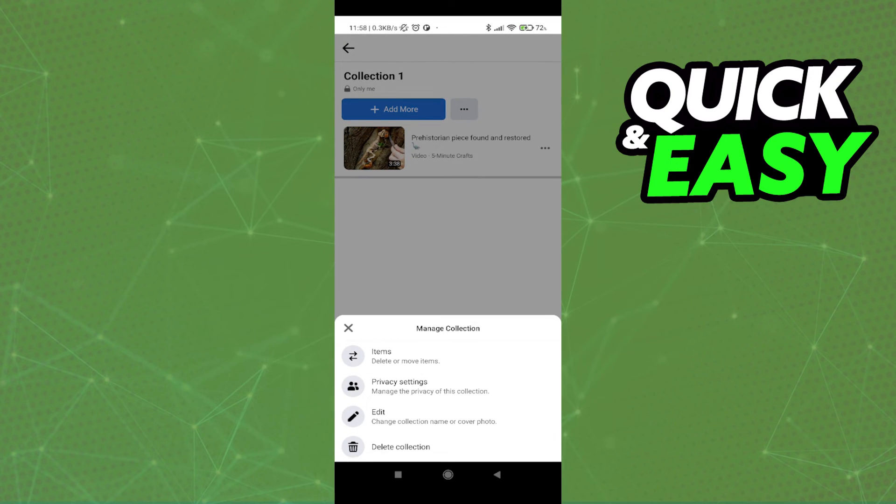